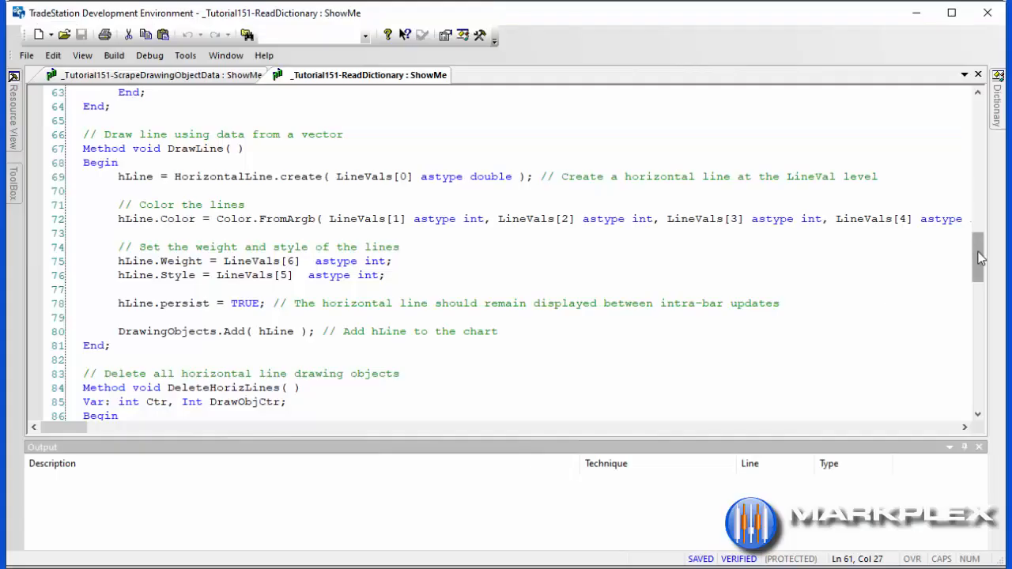
Step: Look up the GlobalDictionary class in the EasyLanguage dictionary reference
scroll(down, 3)
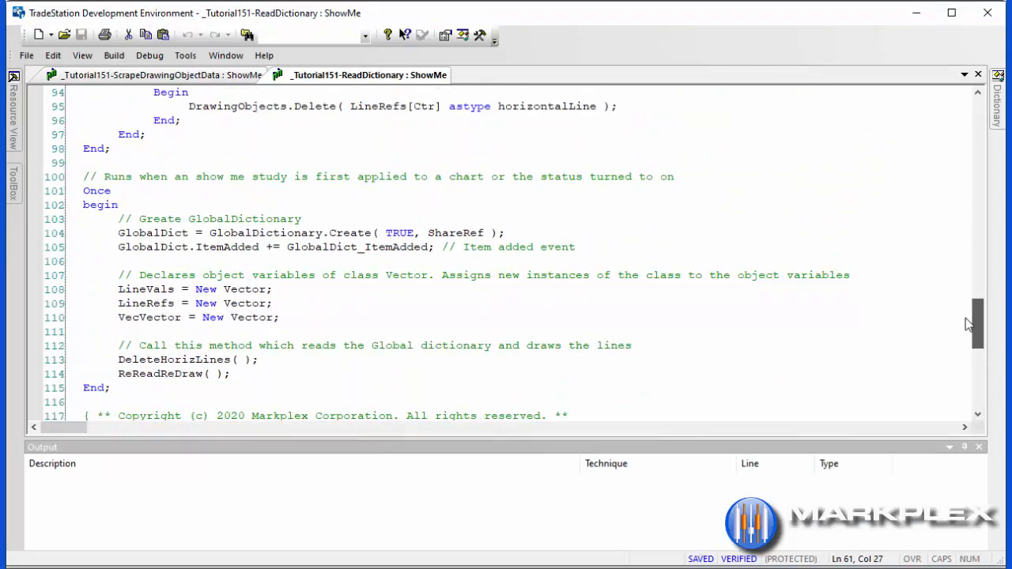
scroll(down, 3)
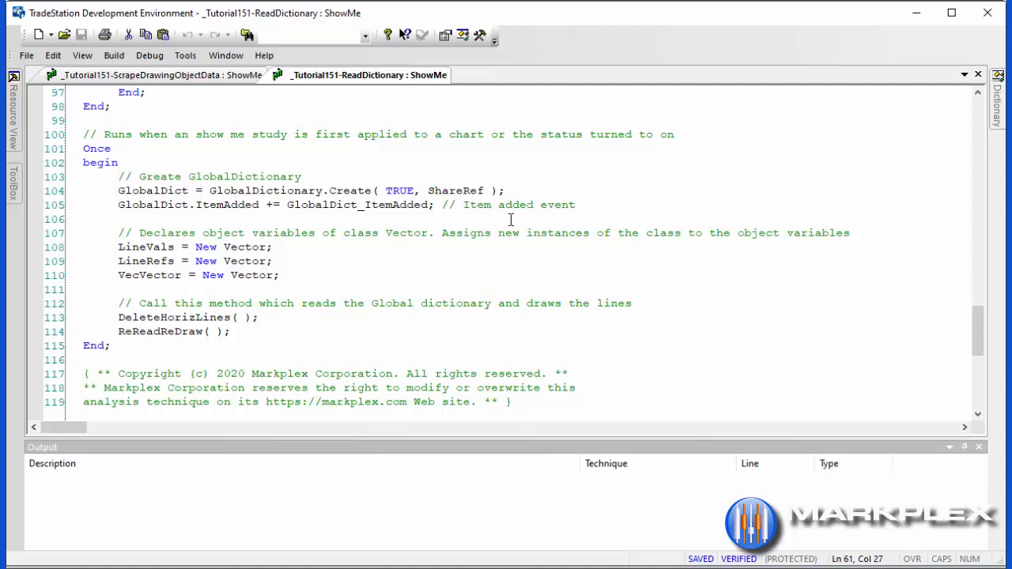
click(999, 79)
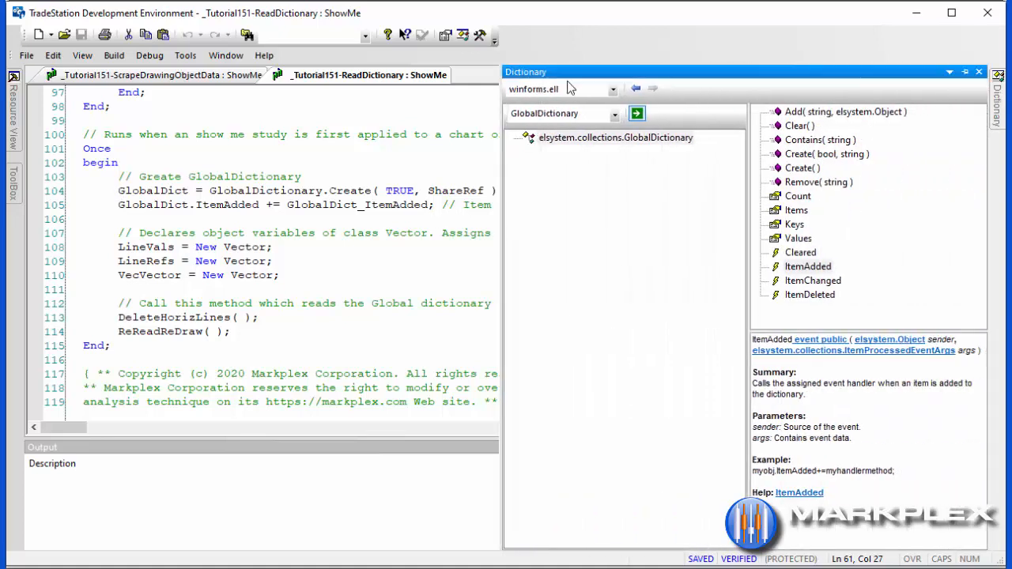
double_click(546, 114)
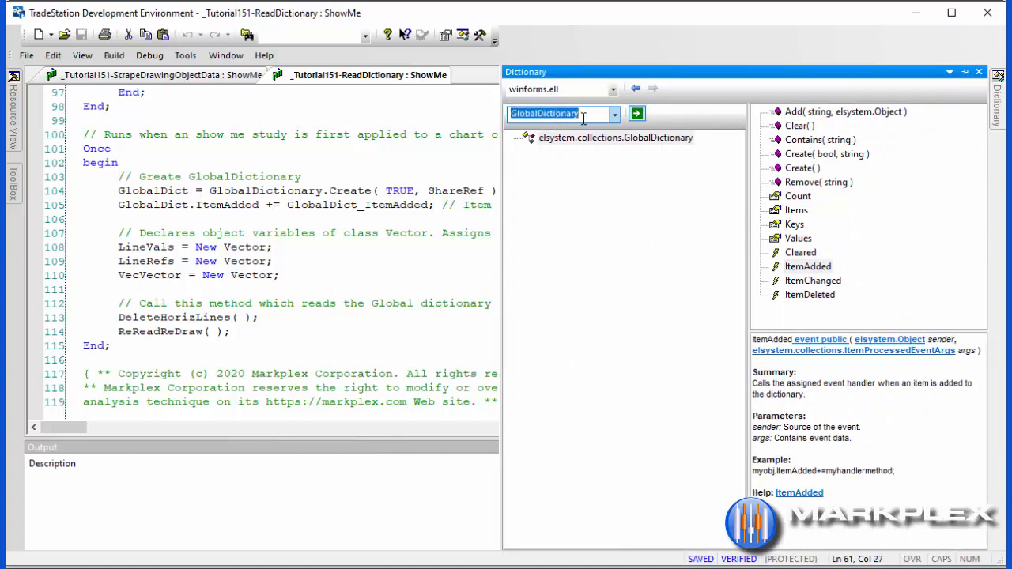
mouse_move(819, 355)
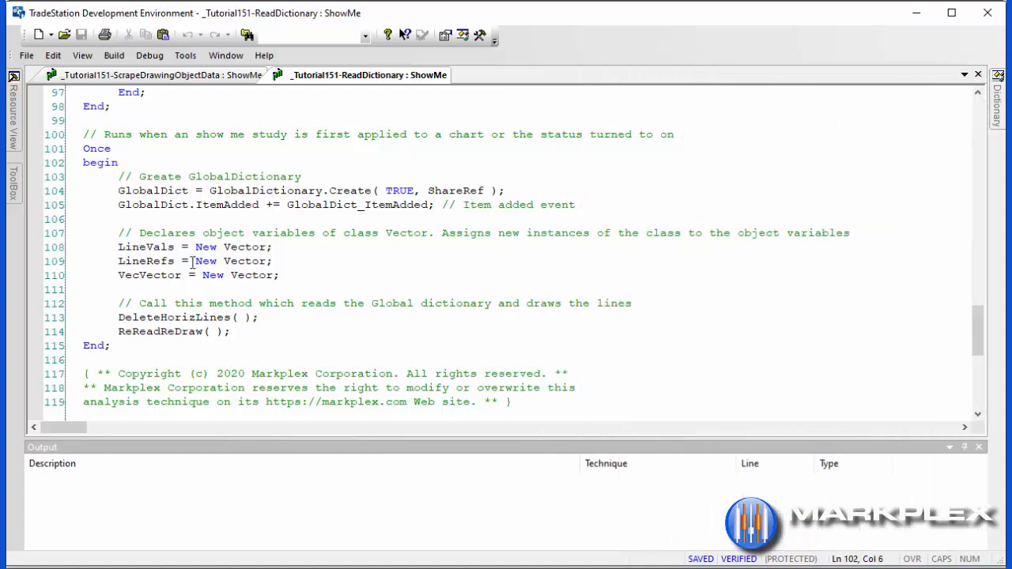
click(115, 162)
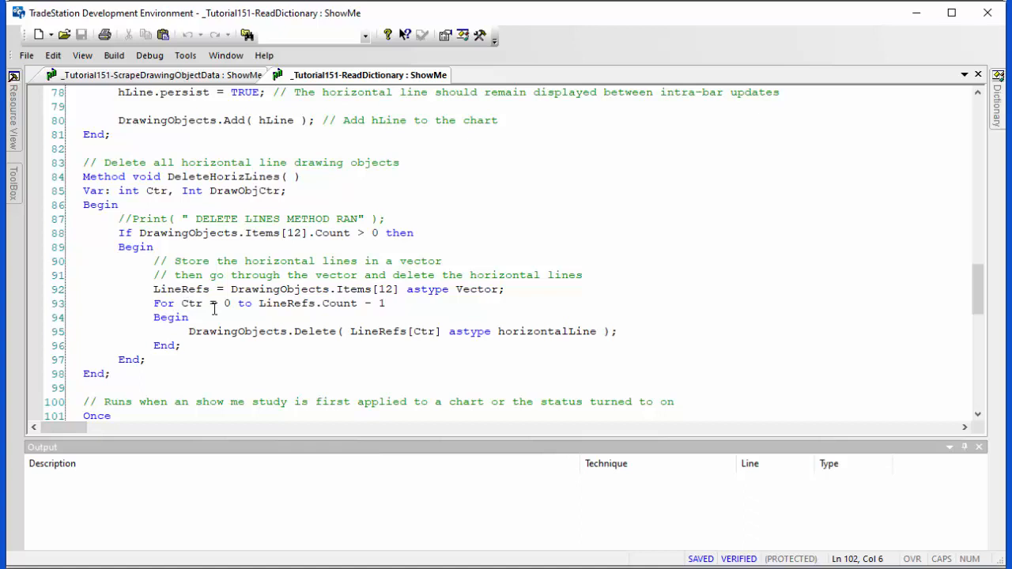
mouse_move(291, 316)
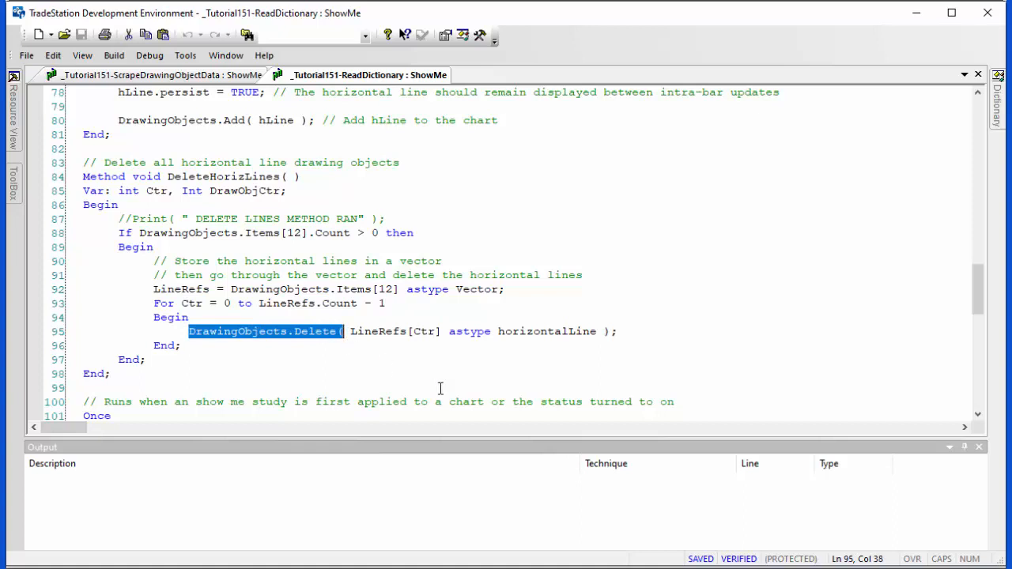
mouse_move(458, 383)
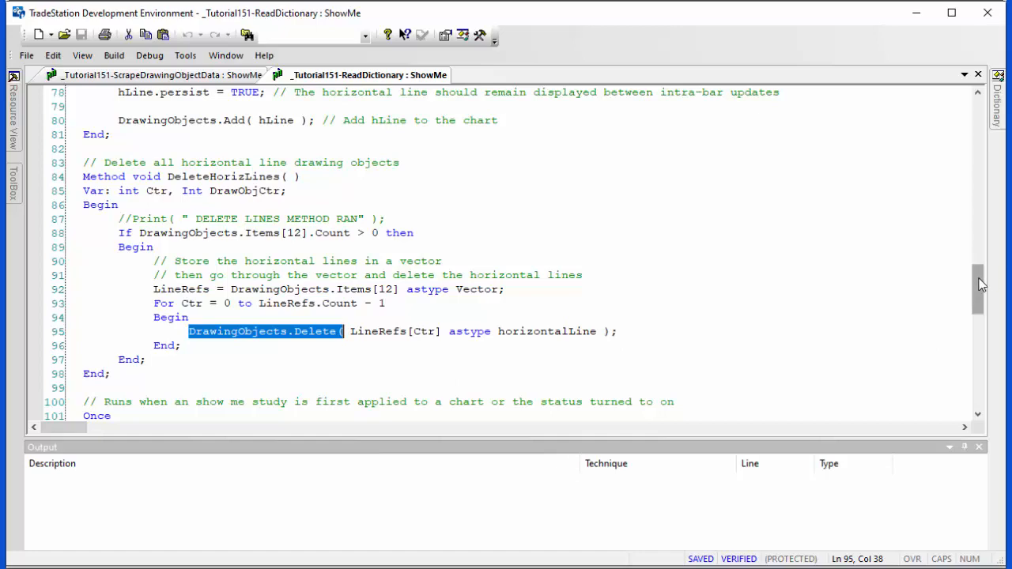
Step: Review the loop reading the LineVals vector values used for the line style
scroll(down, 3)
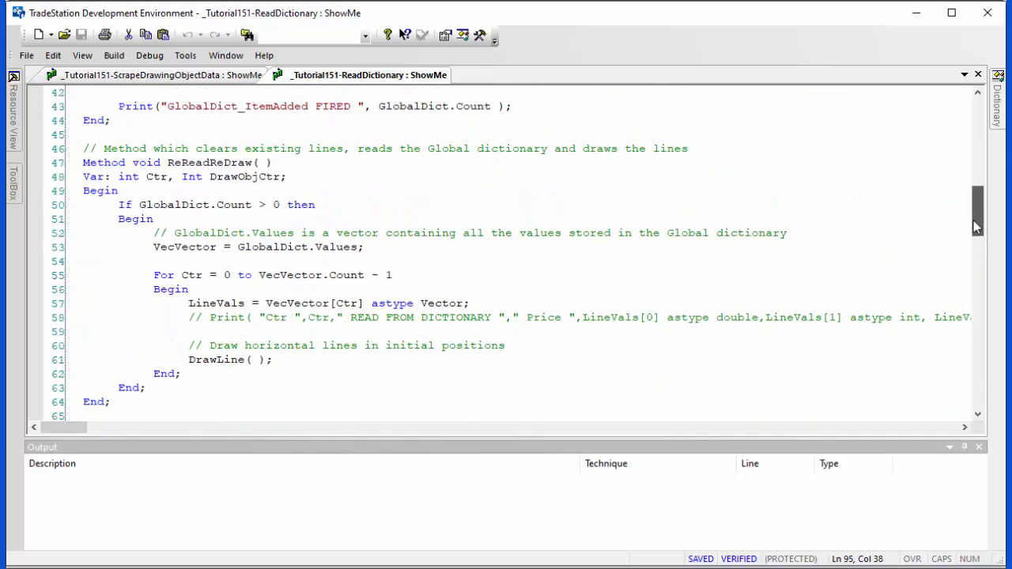
scroll(down, 3)
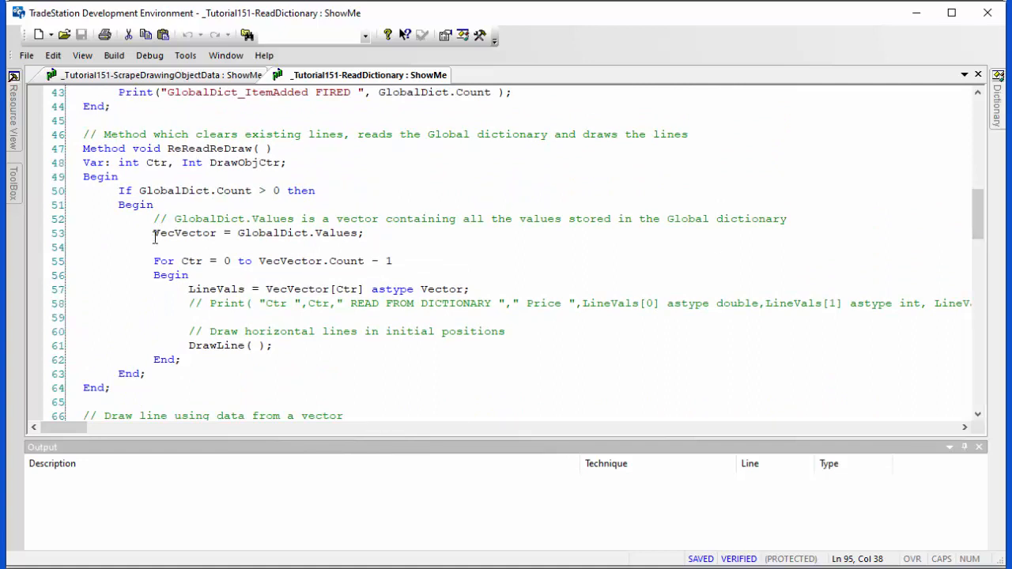
mouse_move(287, 241)
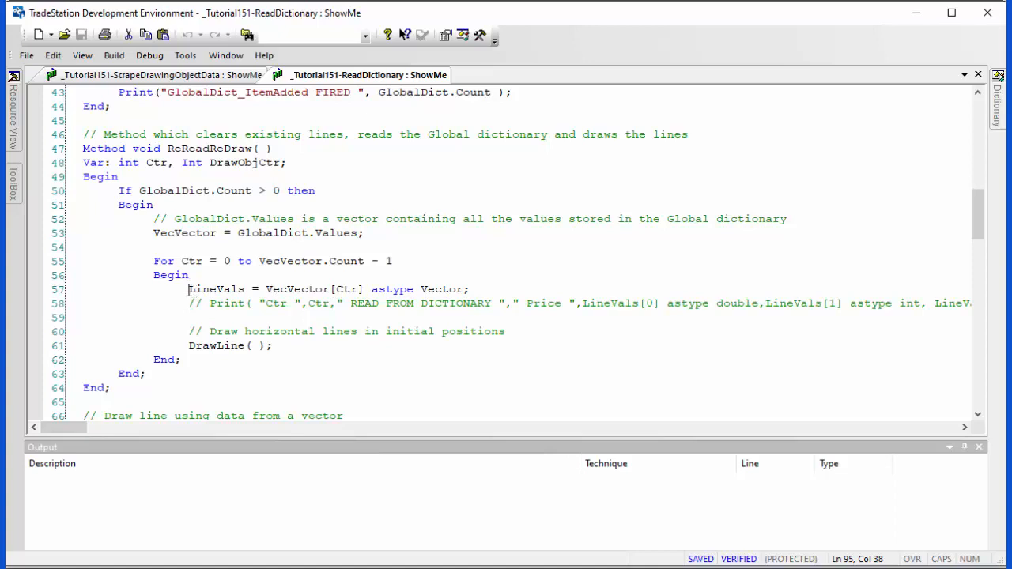
double_click(215, 288)
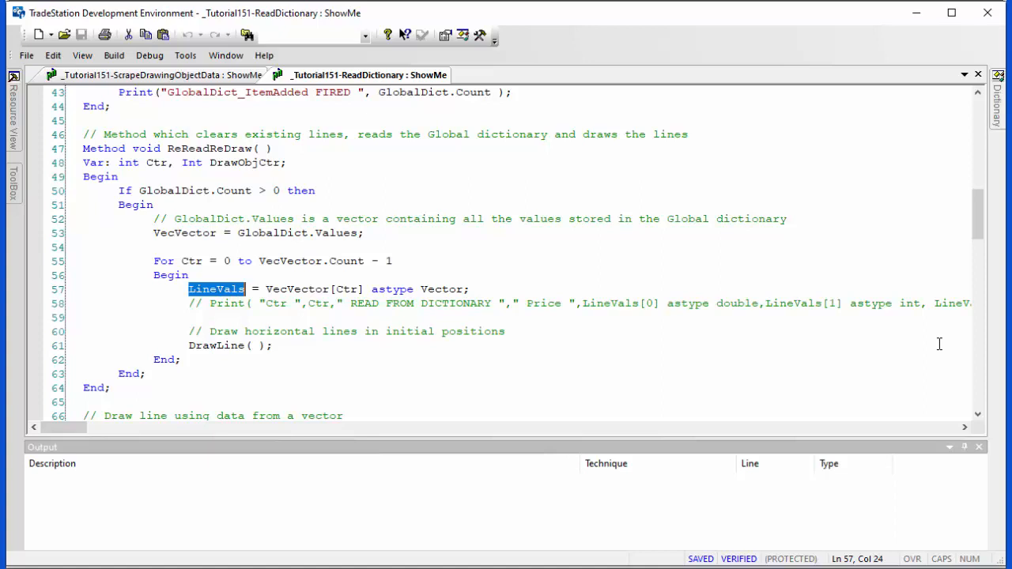
mouse_move(999, 207)
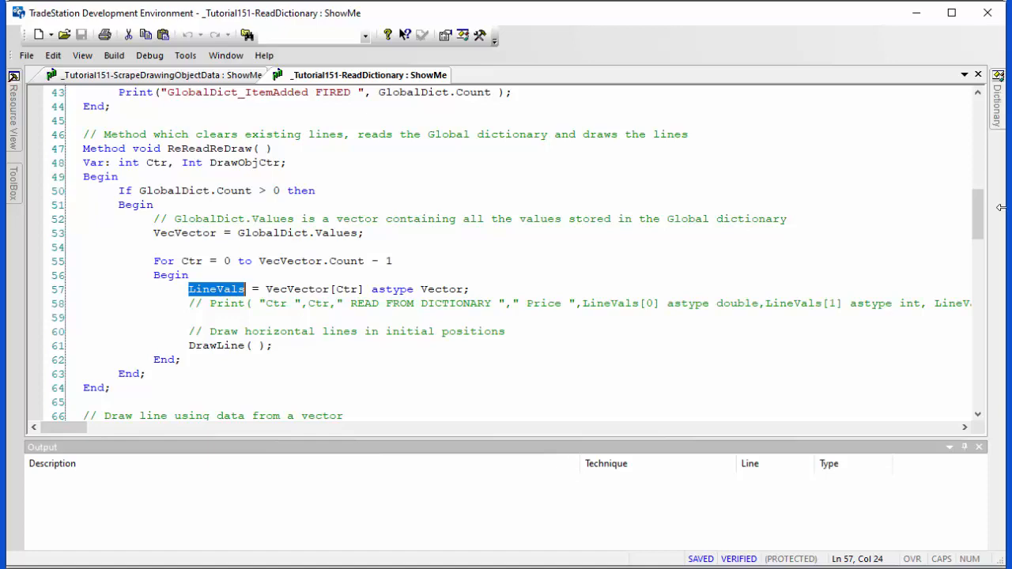
mouse_move(993, 177)
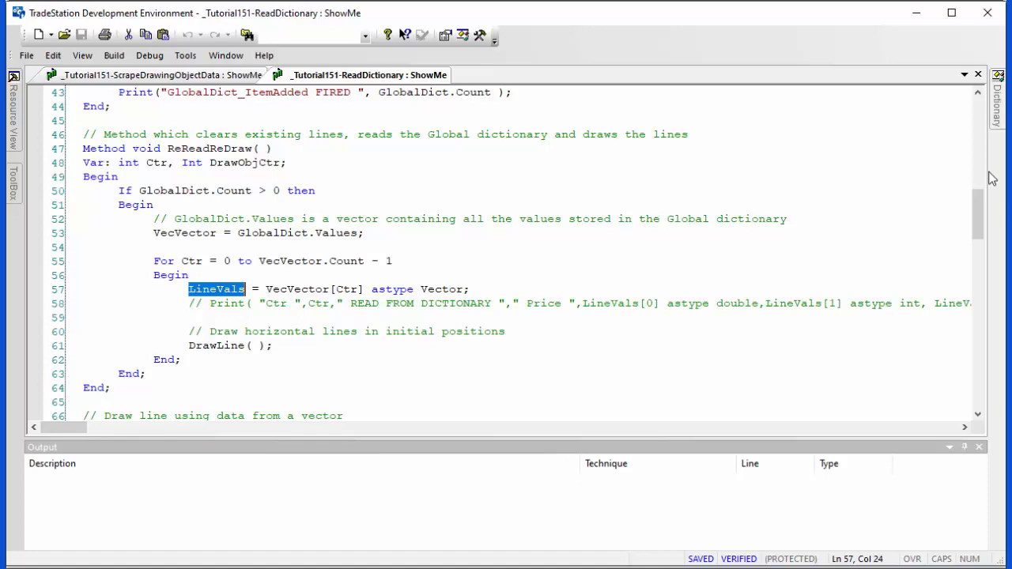
scroll(down, 3)
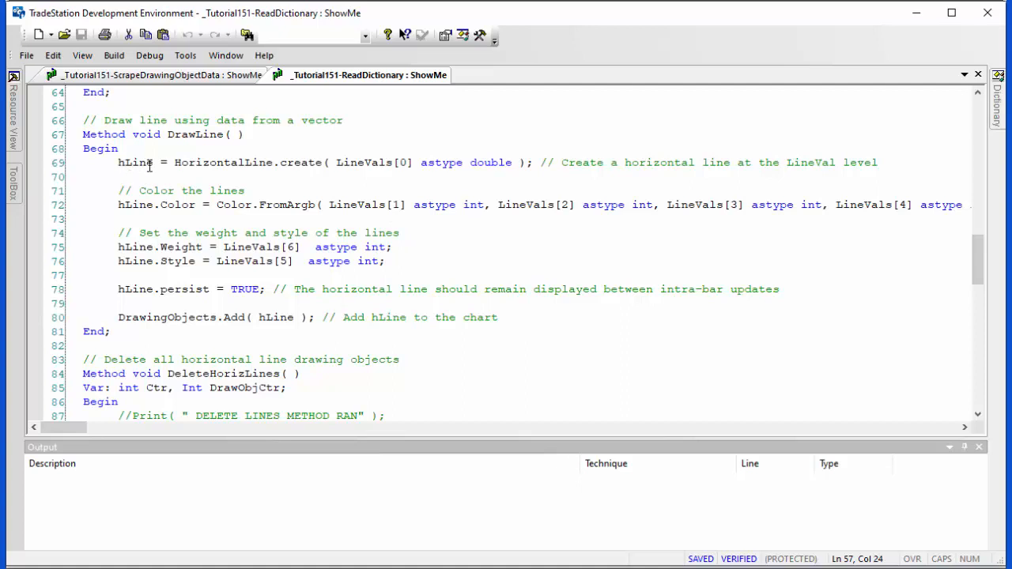
mouse_move(367, 161)
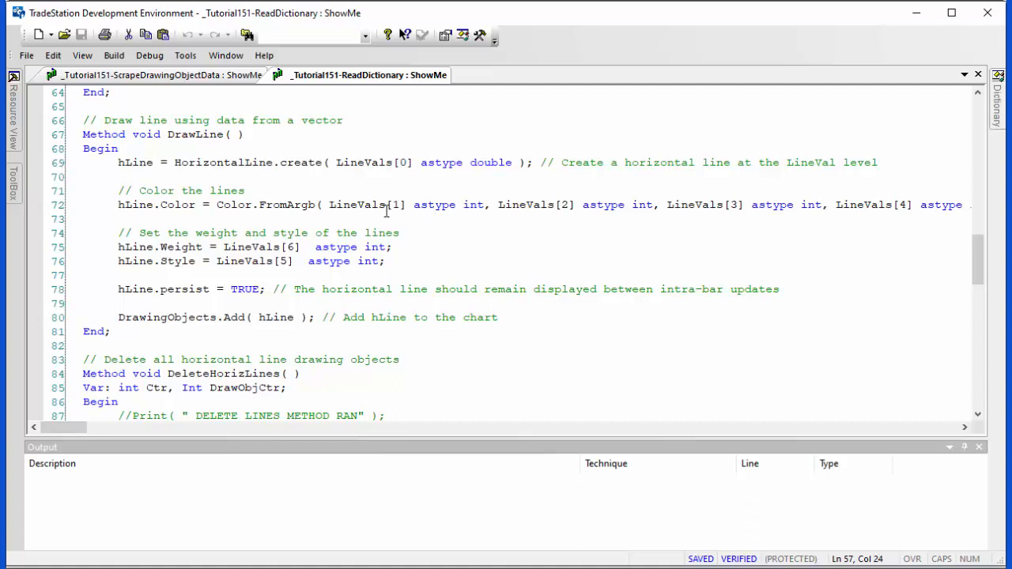
mouse_move(502, 240)
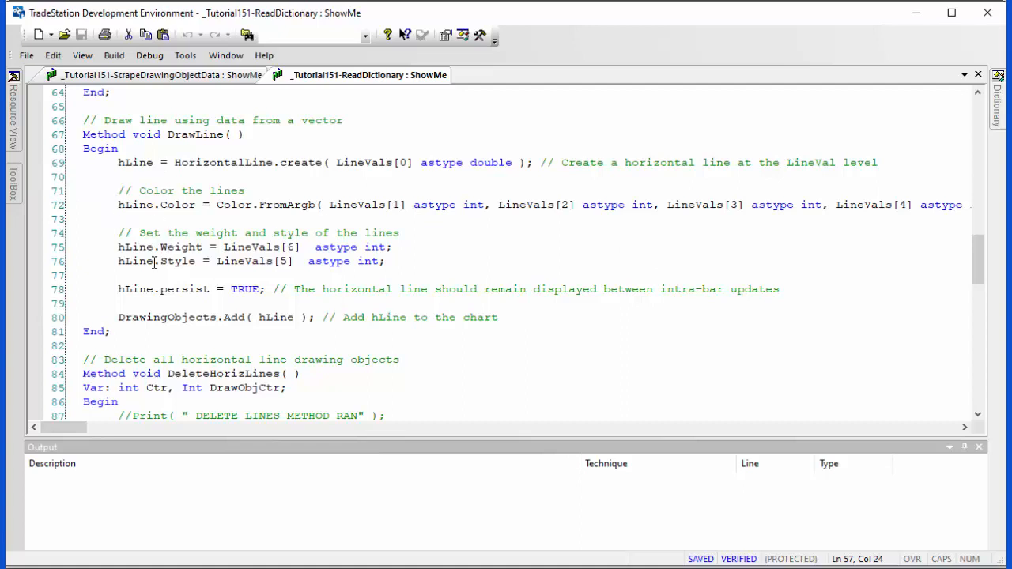
mouse_move(228, 265)
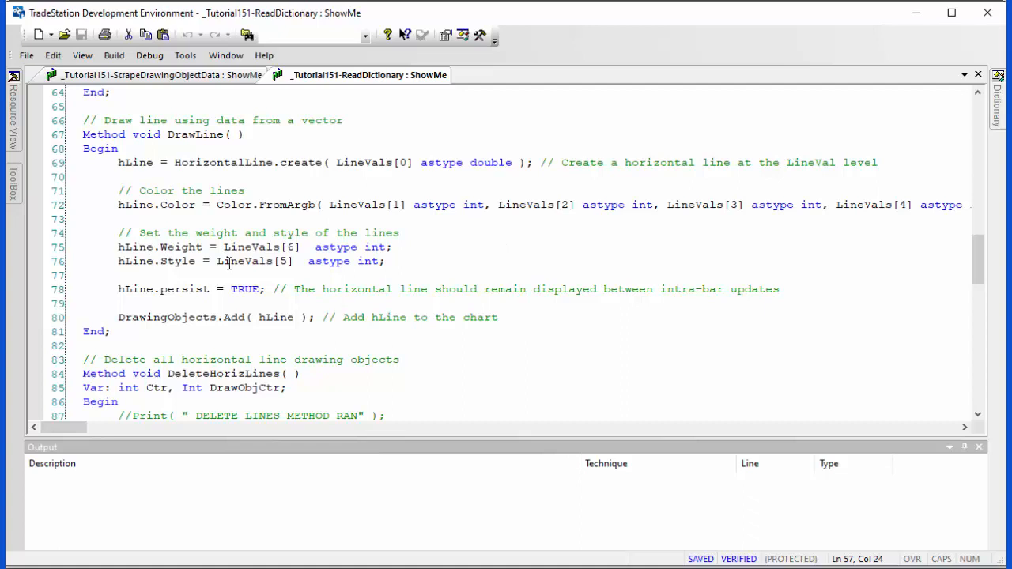
double_click(136, 288)
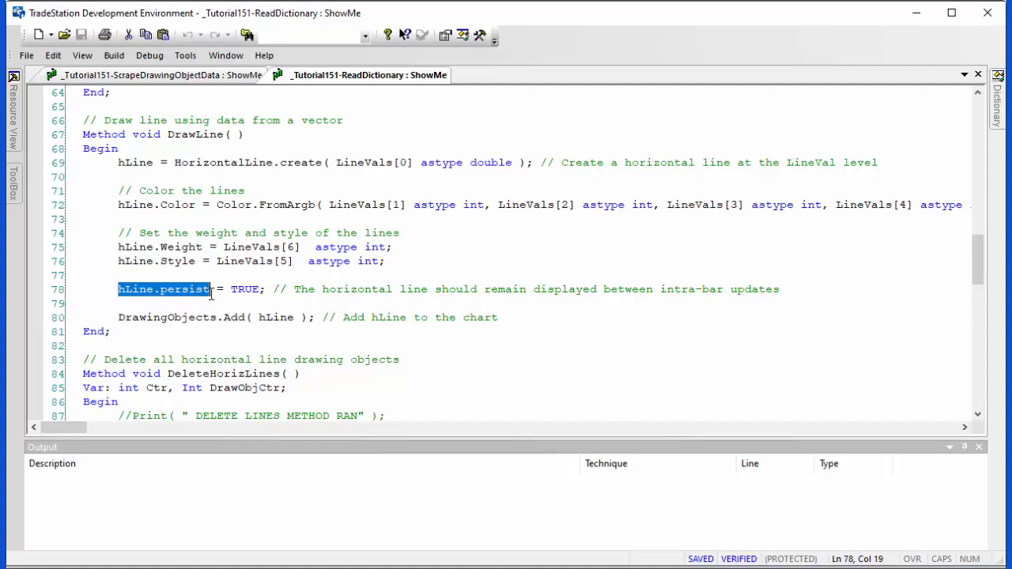
click(225, 316)
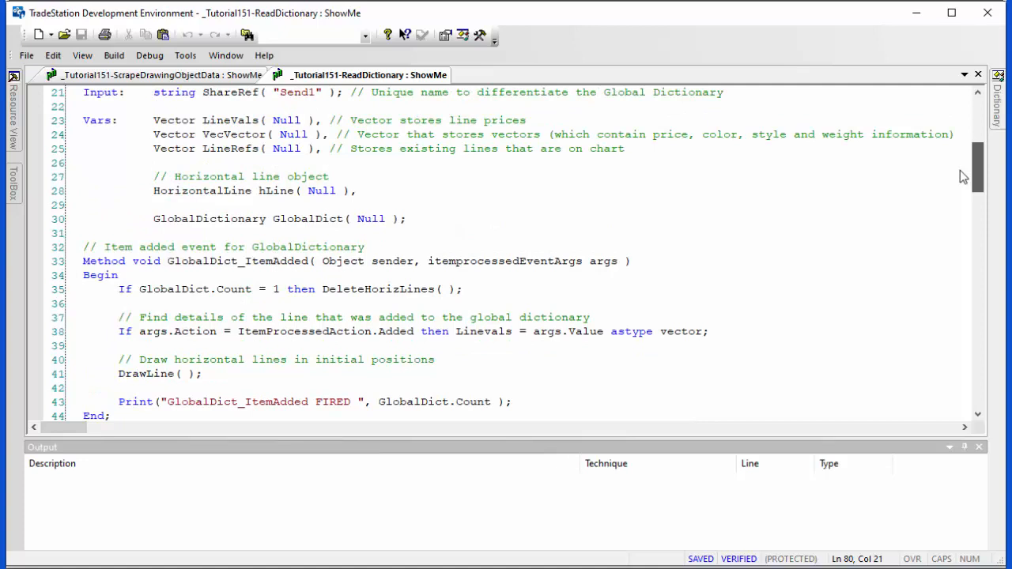
scroll(down, 3)
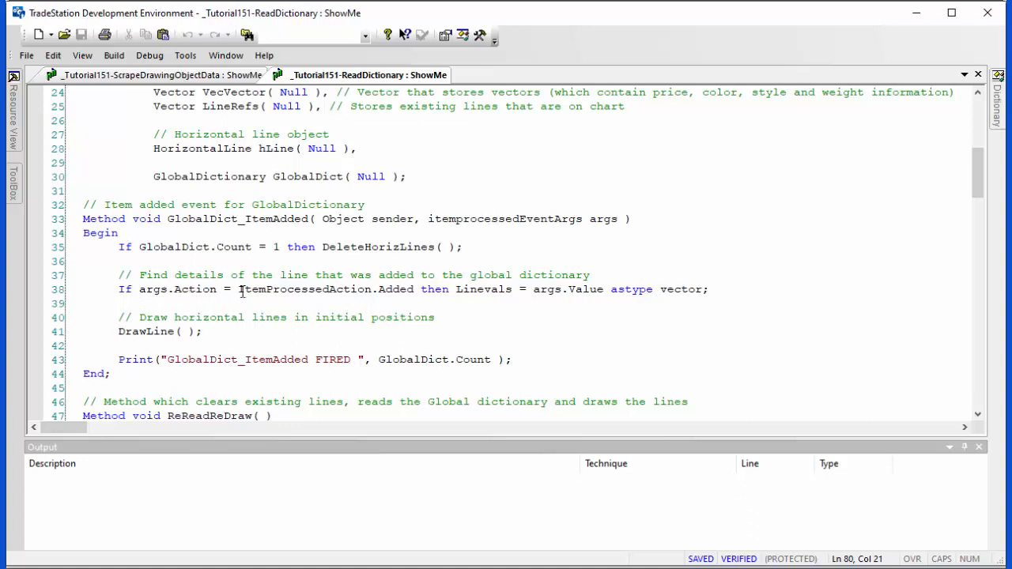
mouse_move(383, 300)
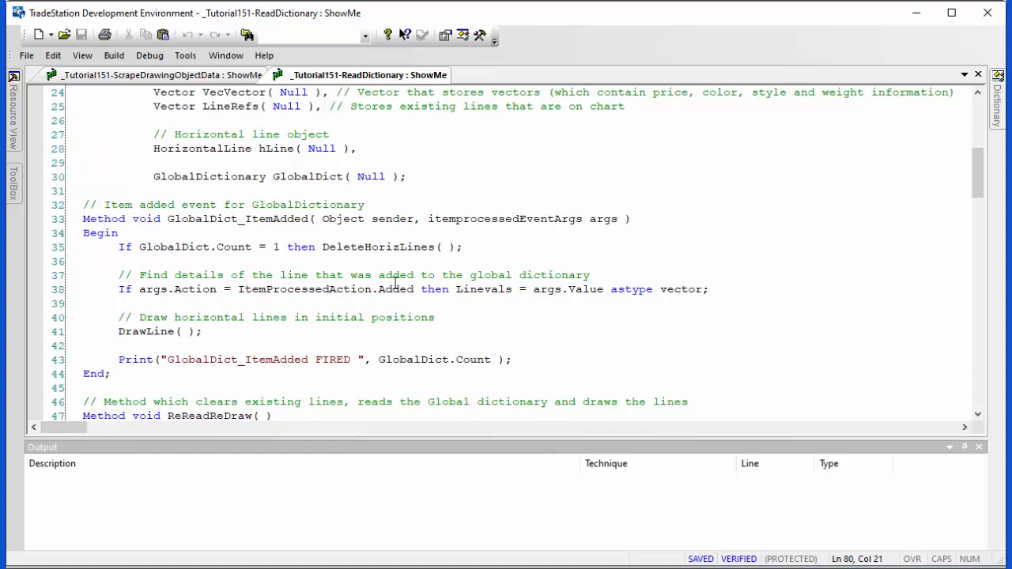
Step: Show the definition of args and the ItemProcessedAction enumeration (Added, Changed, Cleared, Deleted, Unknown)
right_click(598, 219)
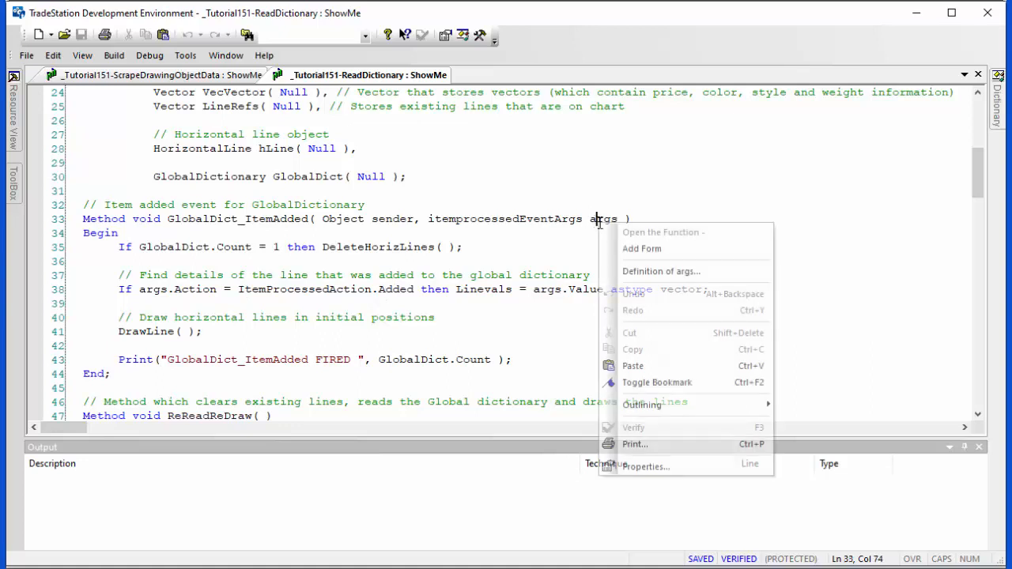
click(668, 275)
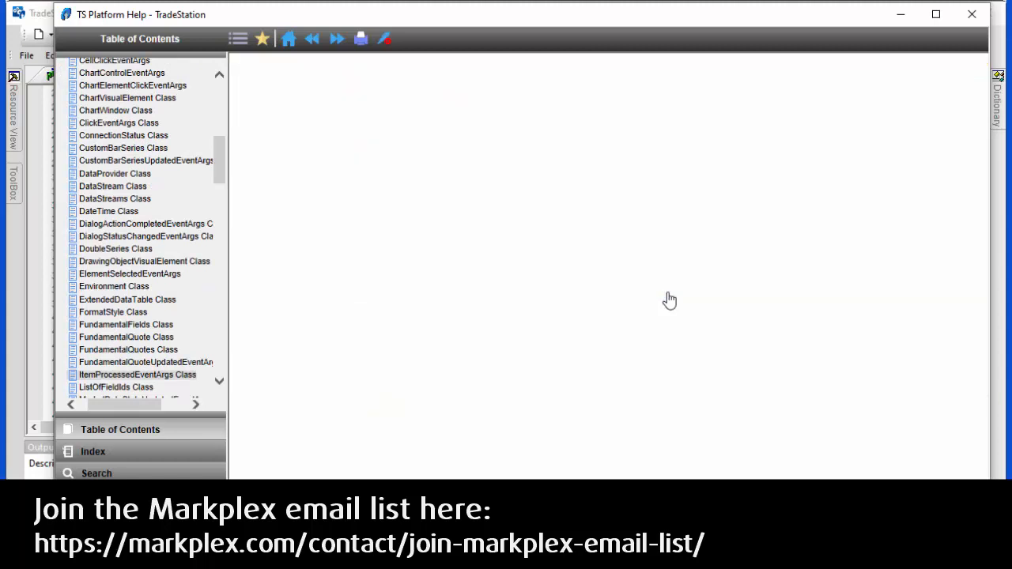
click(136, 374)
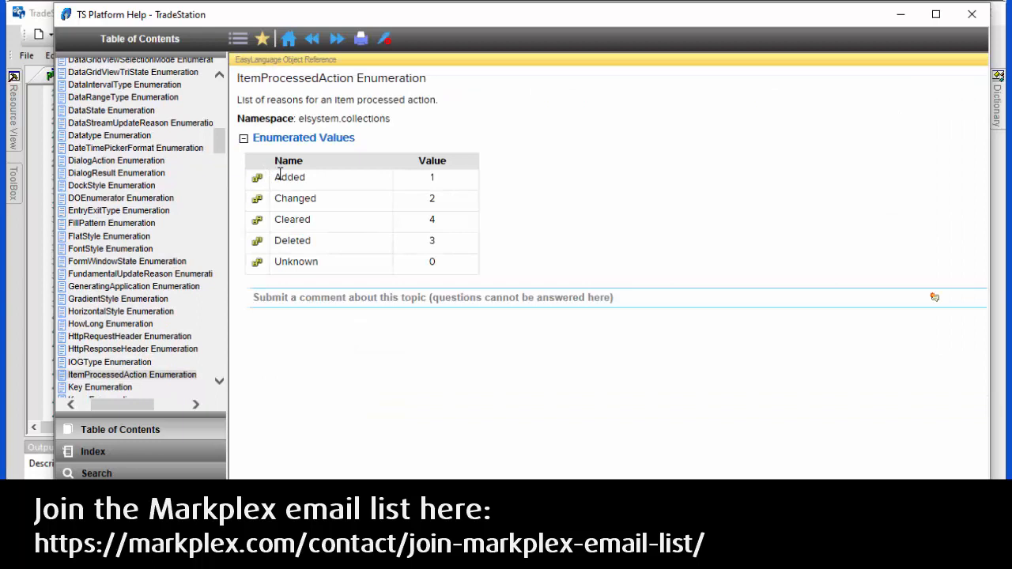
mouse_move(294, 261)
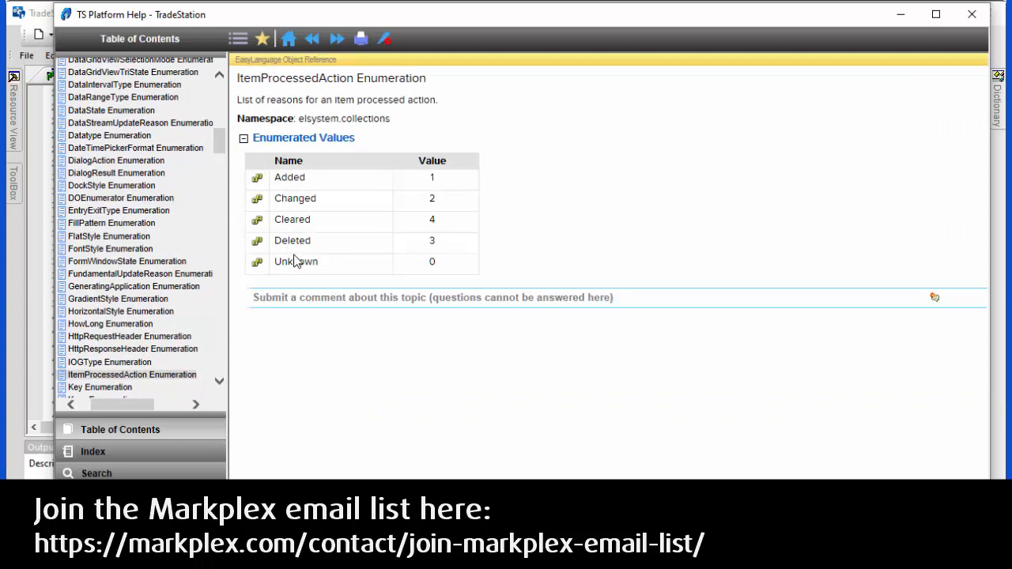
mouse_move(255, 82)
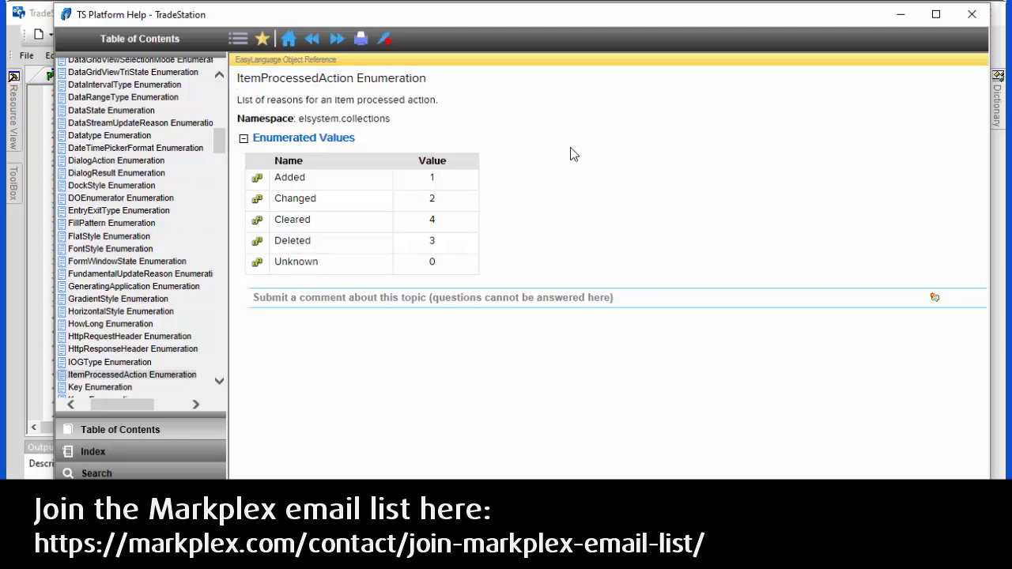
mouse_move(973, 16)
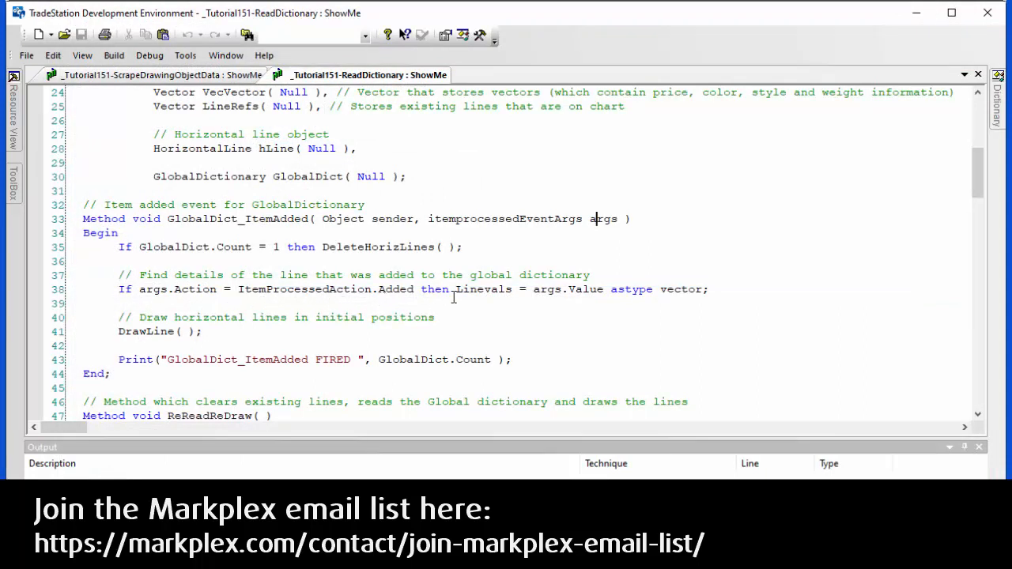
mouse_move(459, 289)
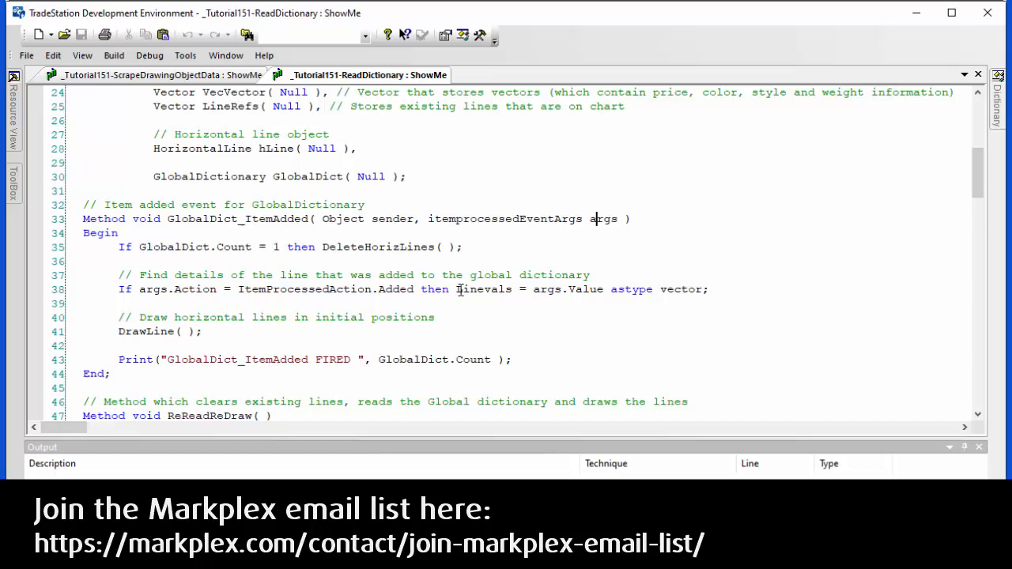
Step: Highlight the LineVals variable in the Added branch and review the code below it
double_click(484, 289)
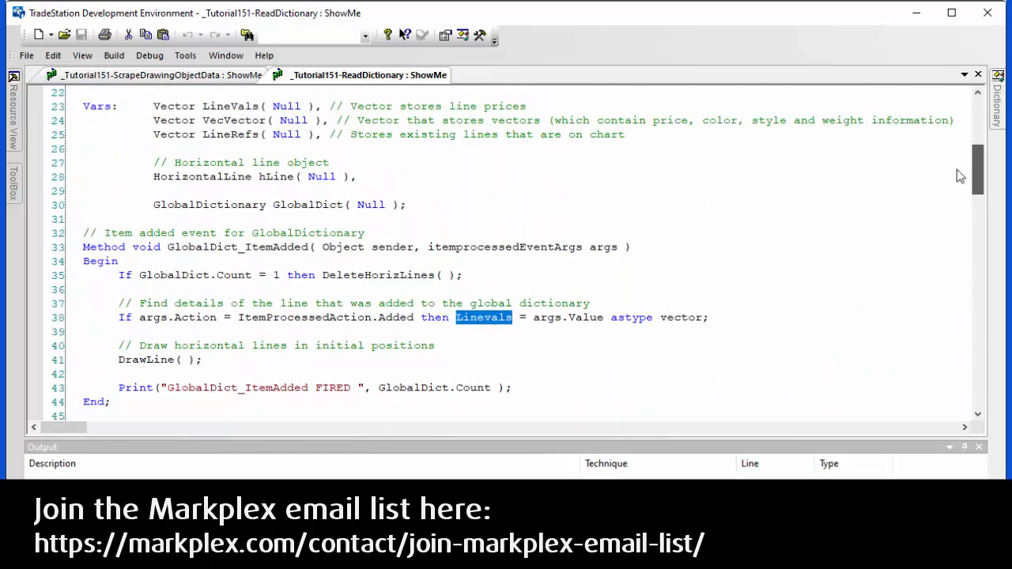
scroll(down, 3)
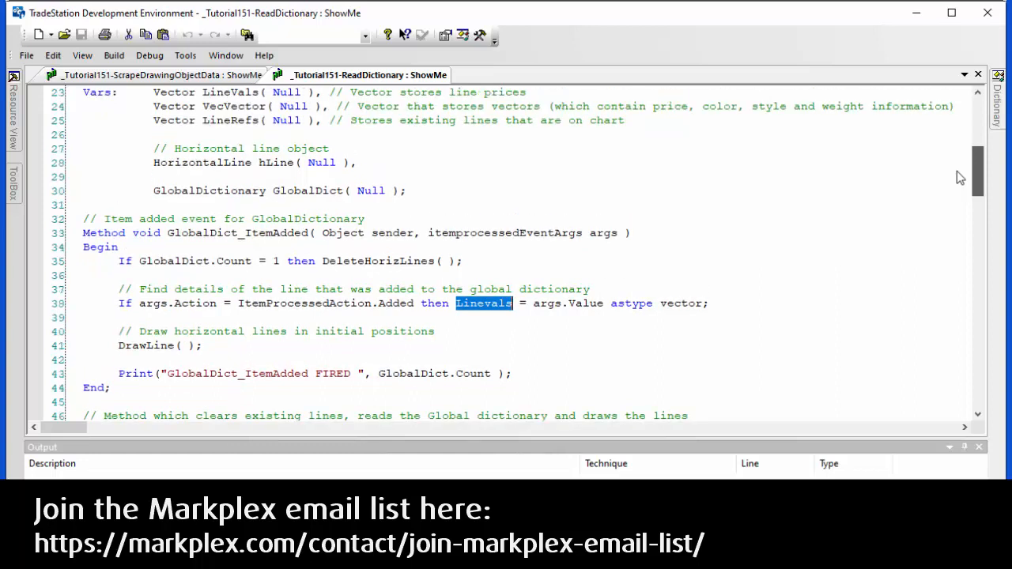
scroll(down, 3)
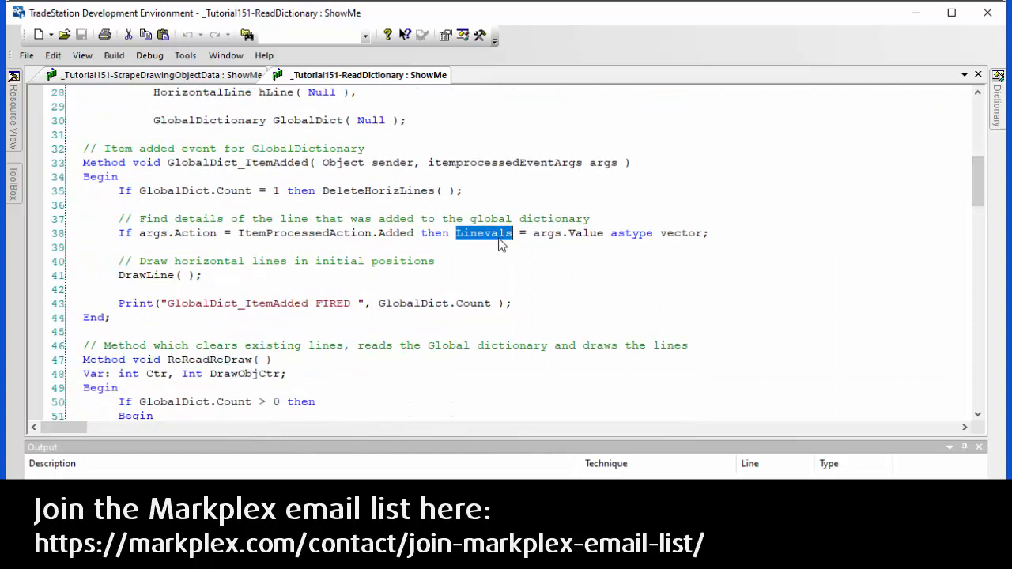
mouse_move(588, 242)
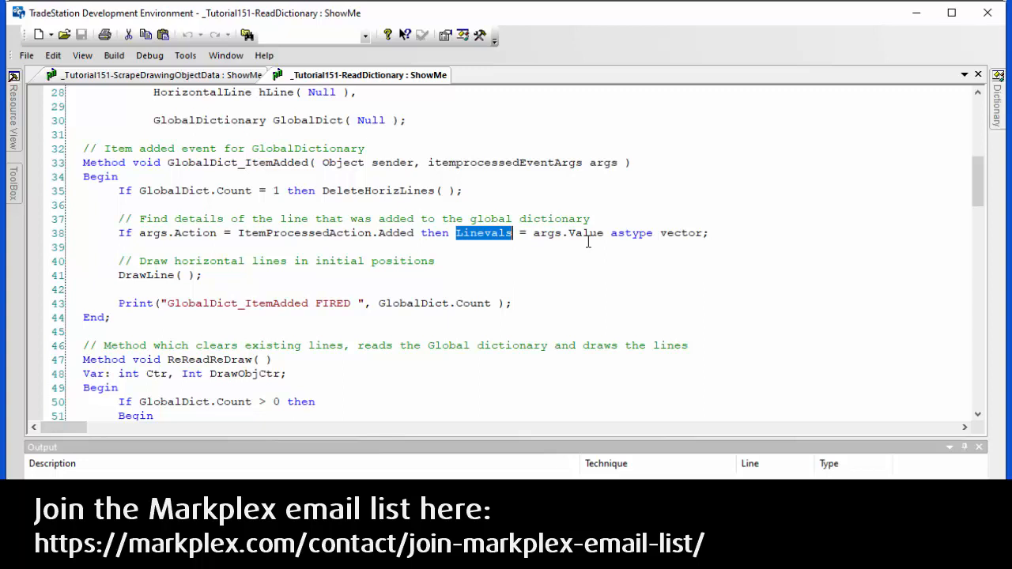
mouse_move(699, 237)
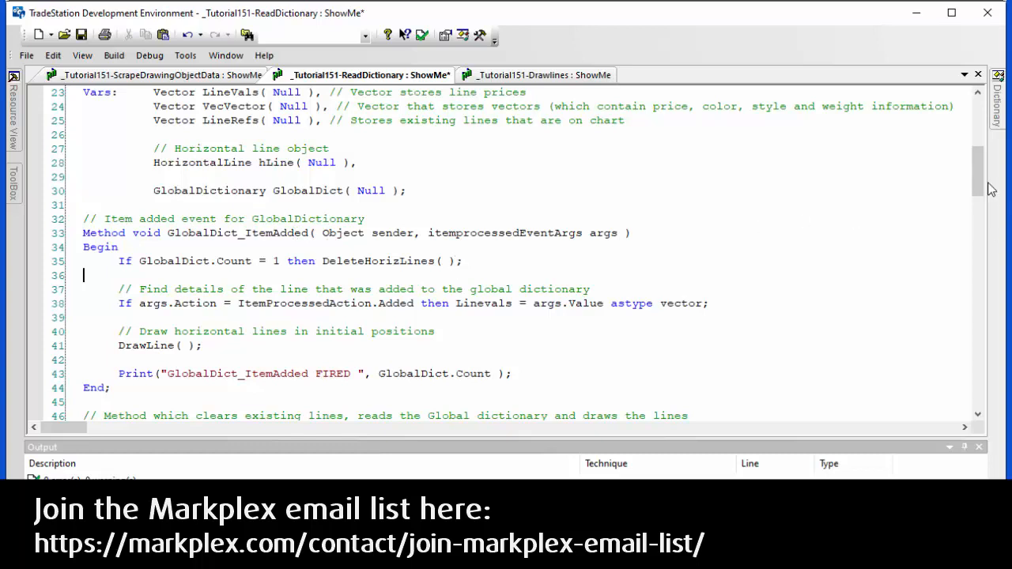
scroll(down, 3)
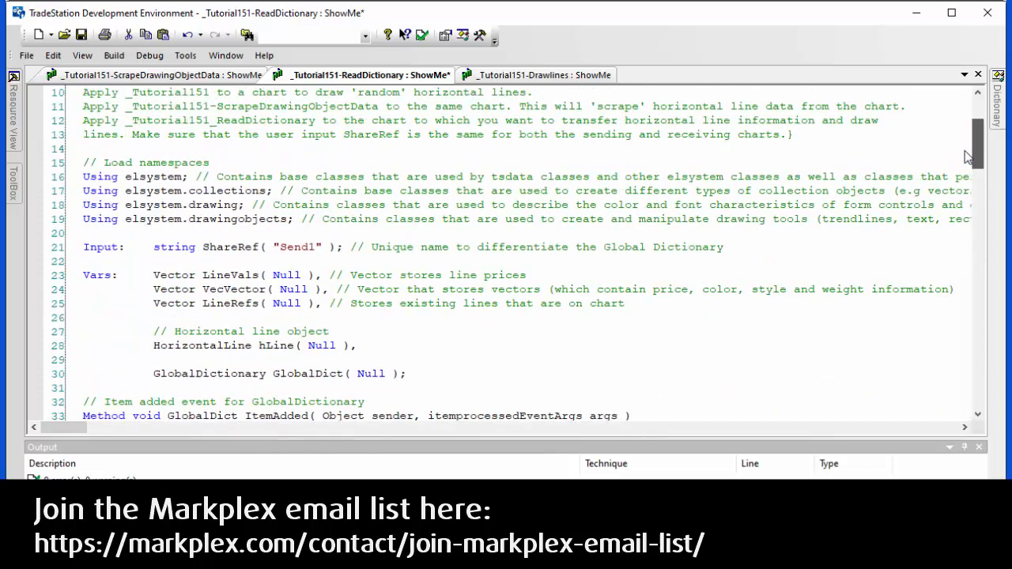
scroll(down, 3)
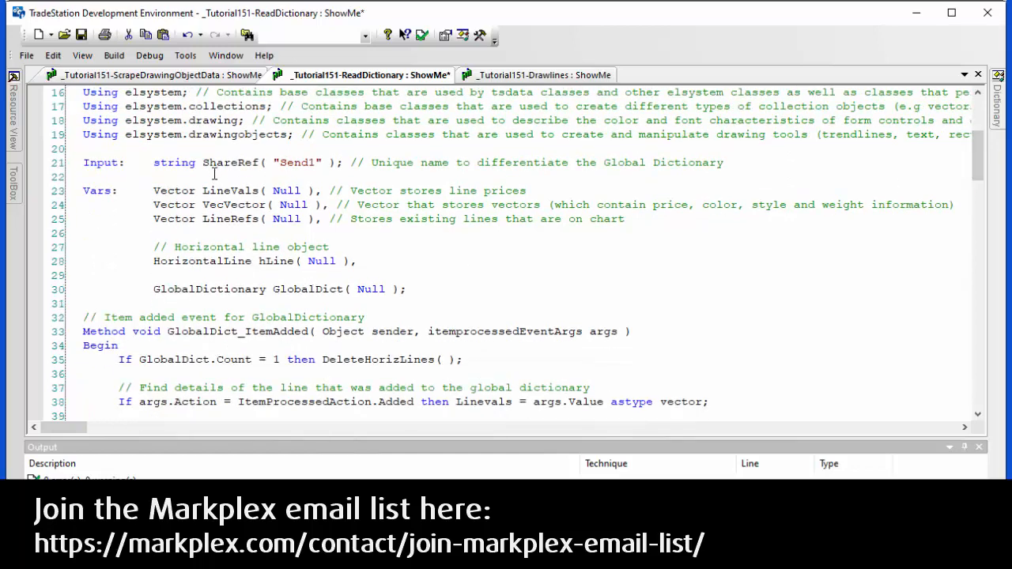
double_click(231, 161)
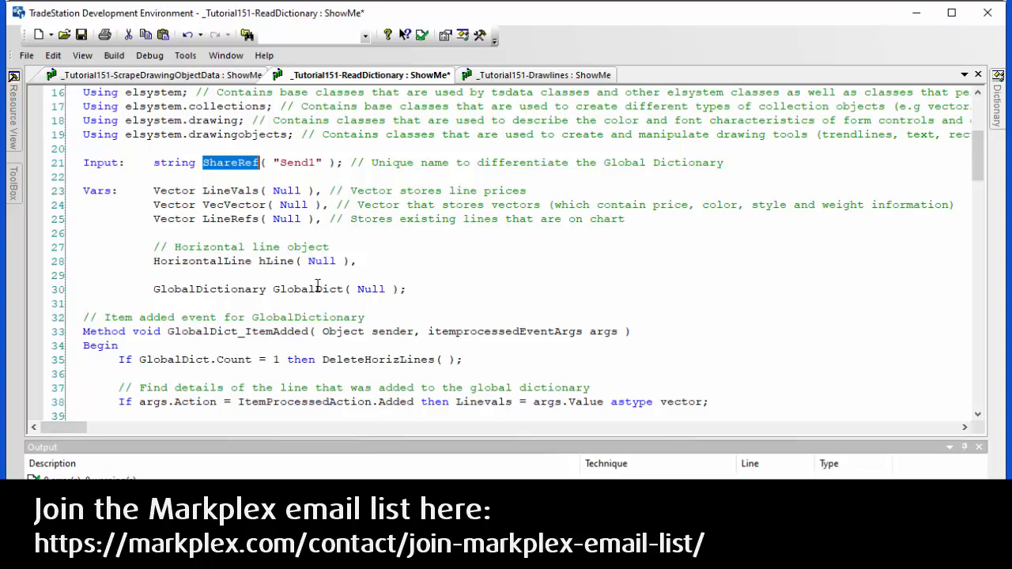
click(404, 34)
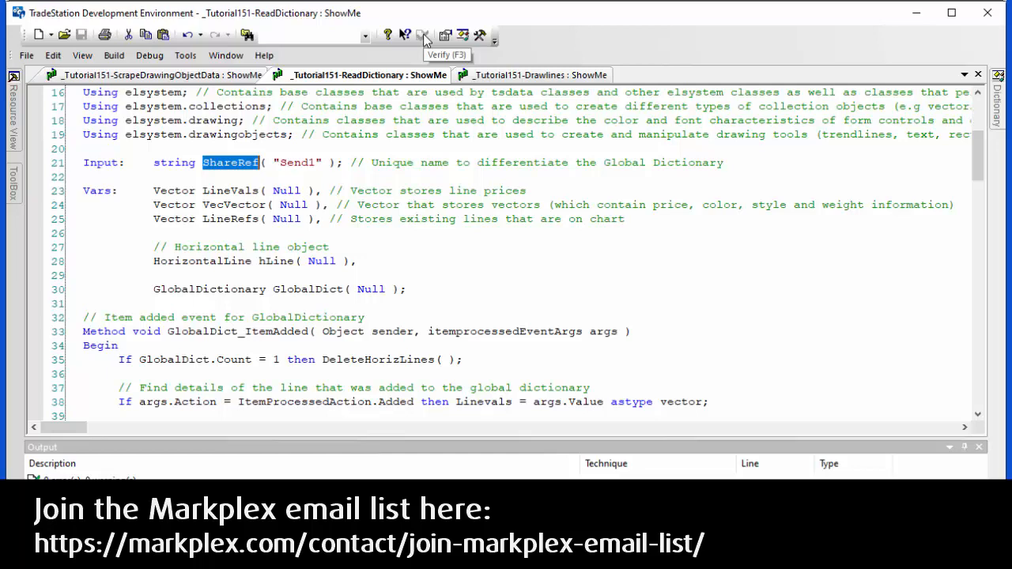
Step: Verify the ReadDictionary study, compiling with 0 errors and 0 warnings
click(411, 35)
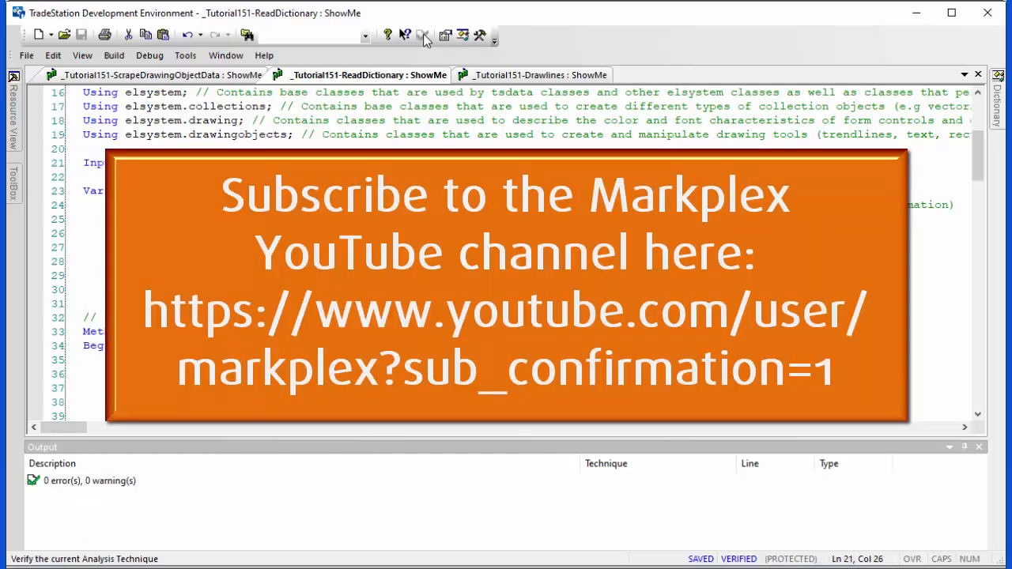